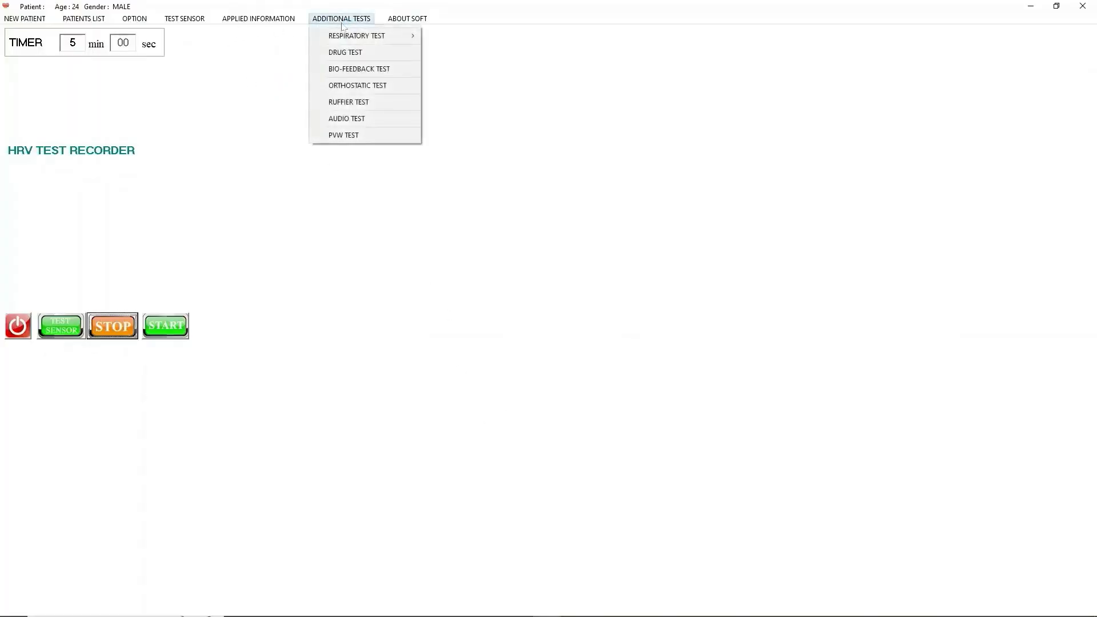
{"action": "mouse_move", "coordinate": [376, 103]}
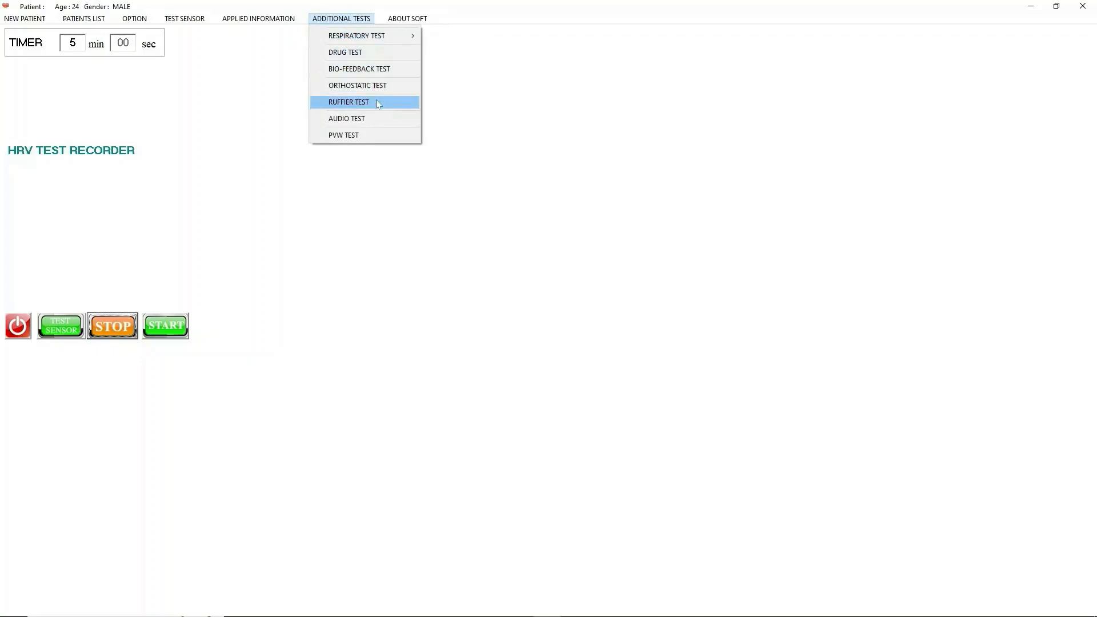
- Launch the Ruffier test and record the resting pulse of 62 bpm
{"action": "left_click", "coordinate": [348, 101]}
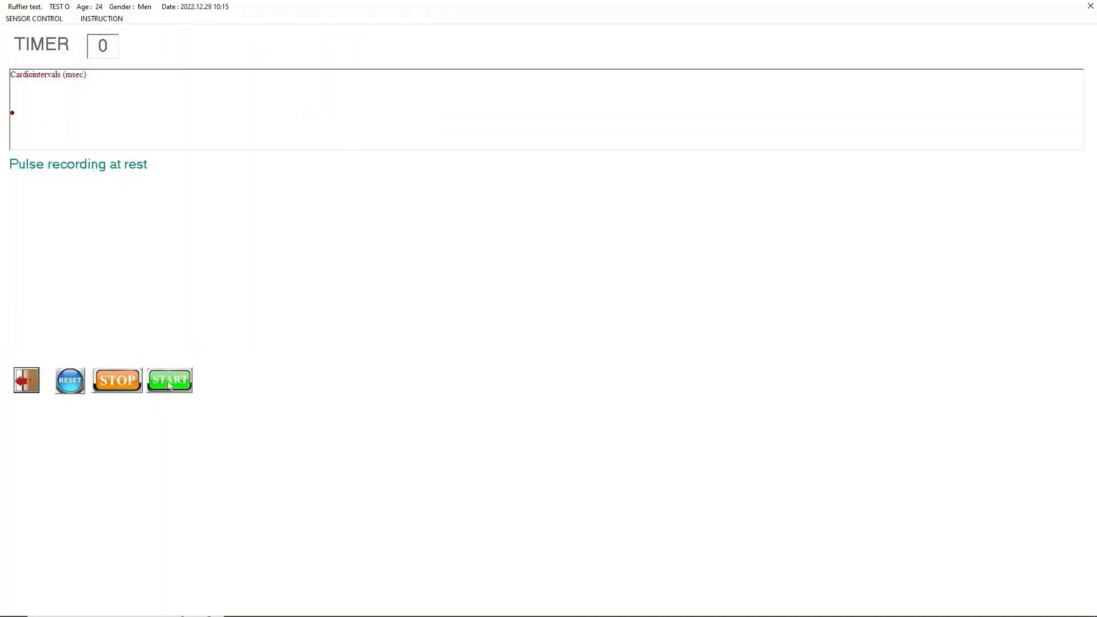
{"action": "left_click", "coordinate": [168, 380]}
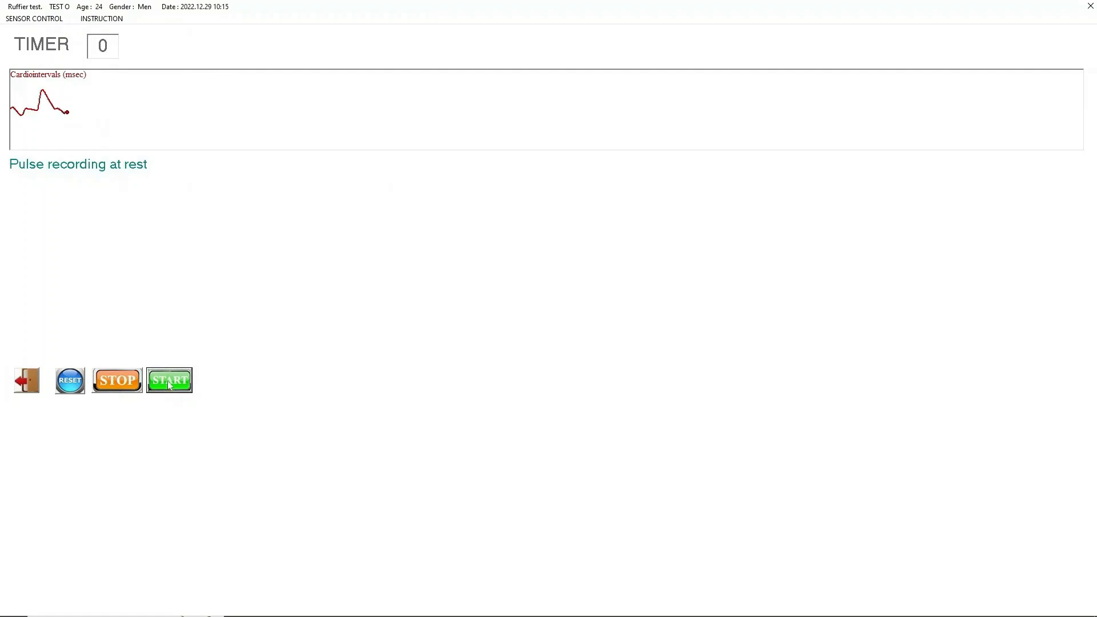
{"action": "left_click", "coordinate": [170, 379]}
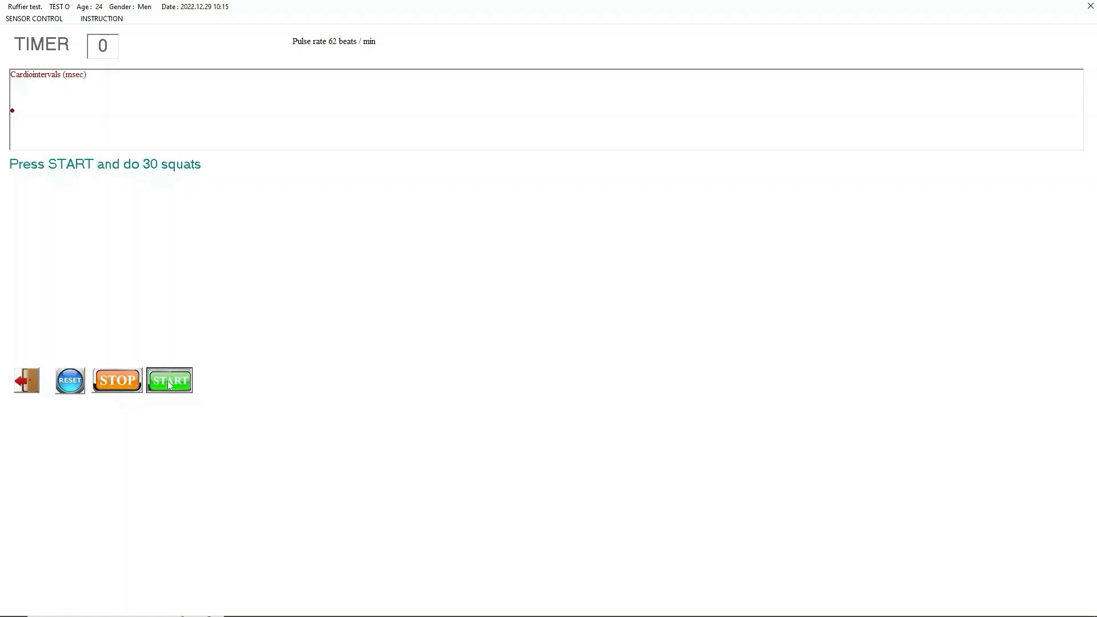
- Start the 30-squat load phase and squat while the timer runs
{"action": "left_click", "coordinate": [169, 380]}
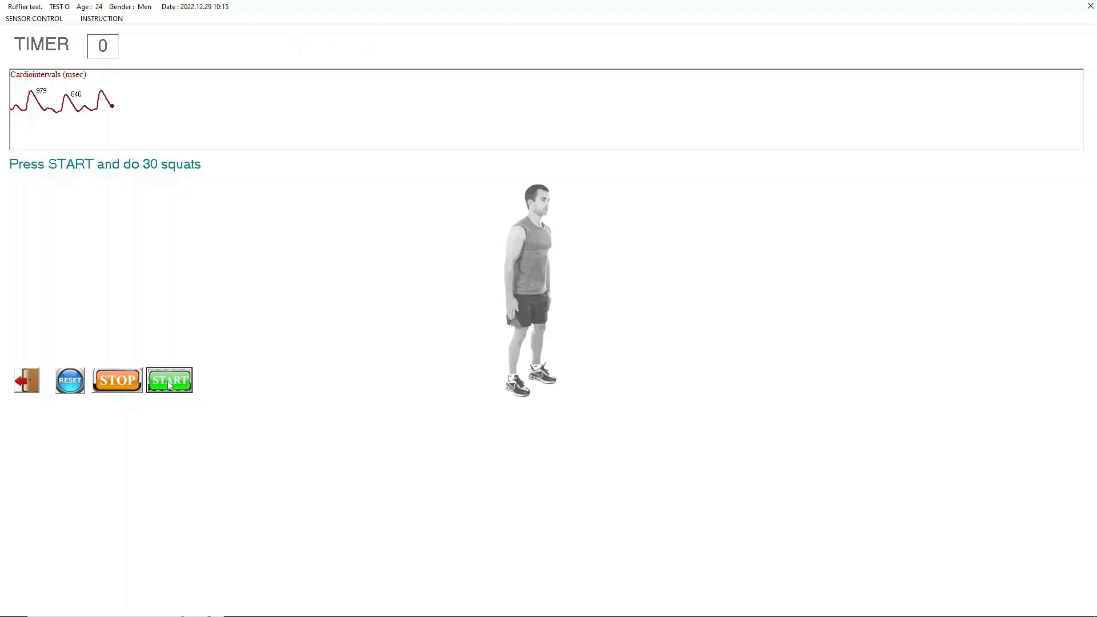
{"action": "left_click", "coordinate": [169, 379]}
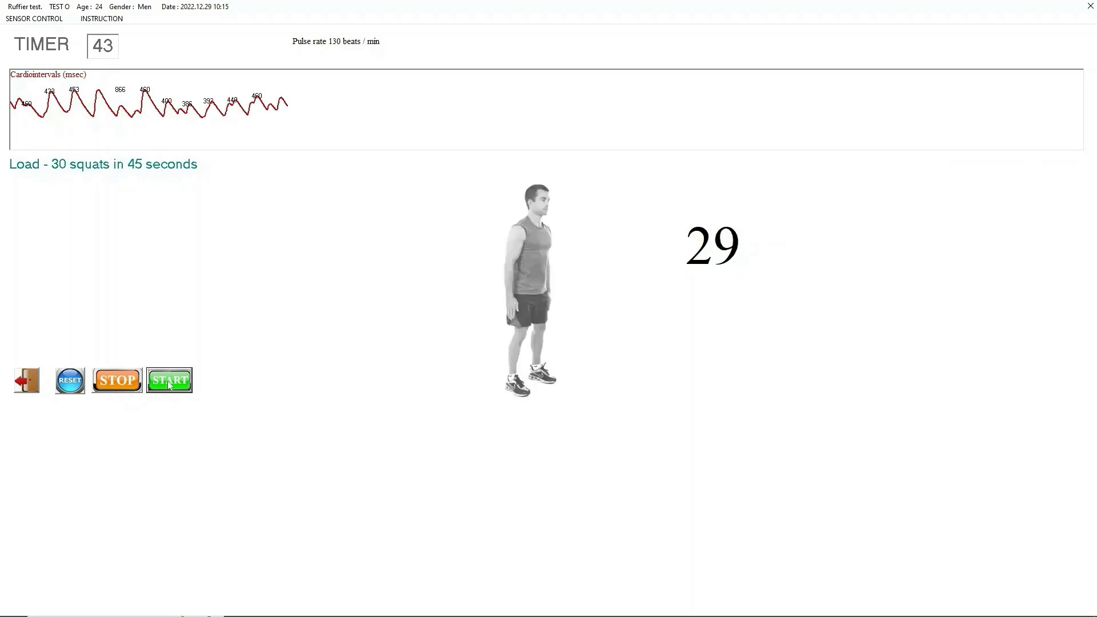
- Finish the 30 squats and start the post-exercise pulse recording (97 bpm)
{"action": "left_click", "coordinate": [168, 380]}
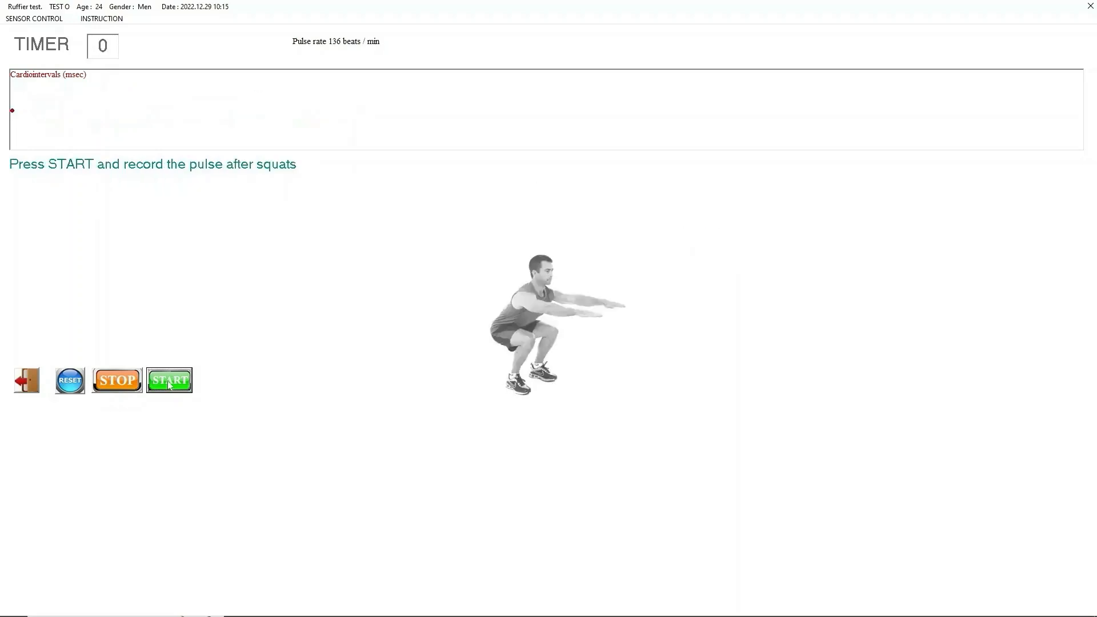
{"action": "left_click", "coordinate": [168, 379]}
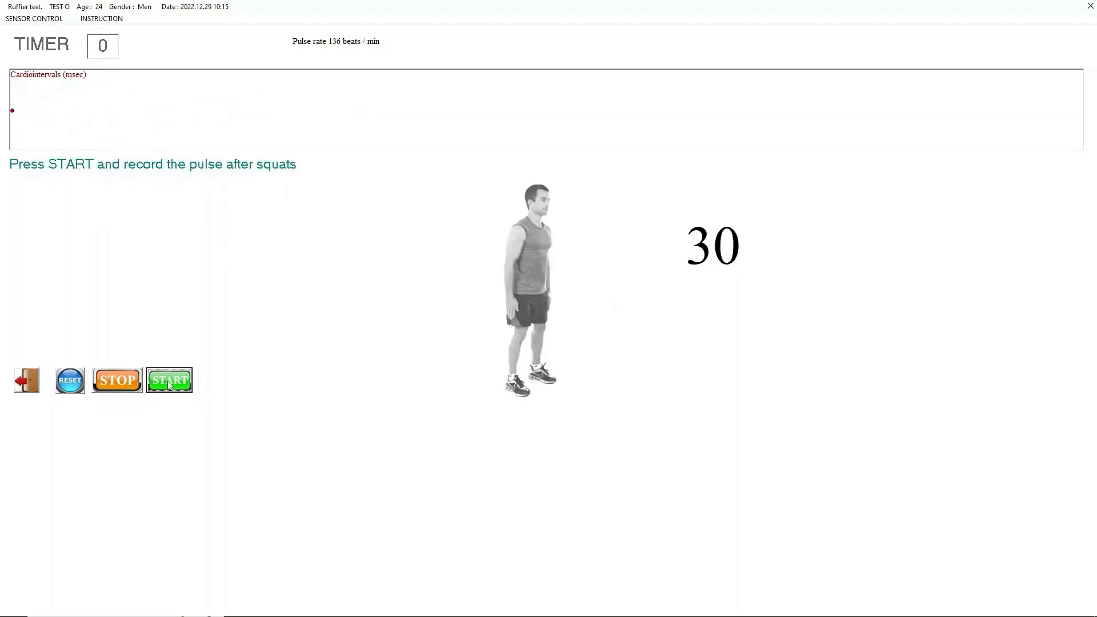
{"action": "left_click", "coordinate": [169, 380]}
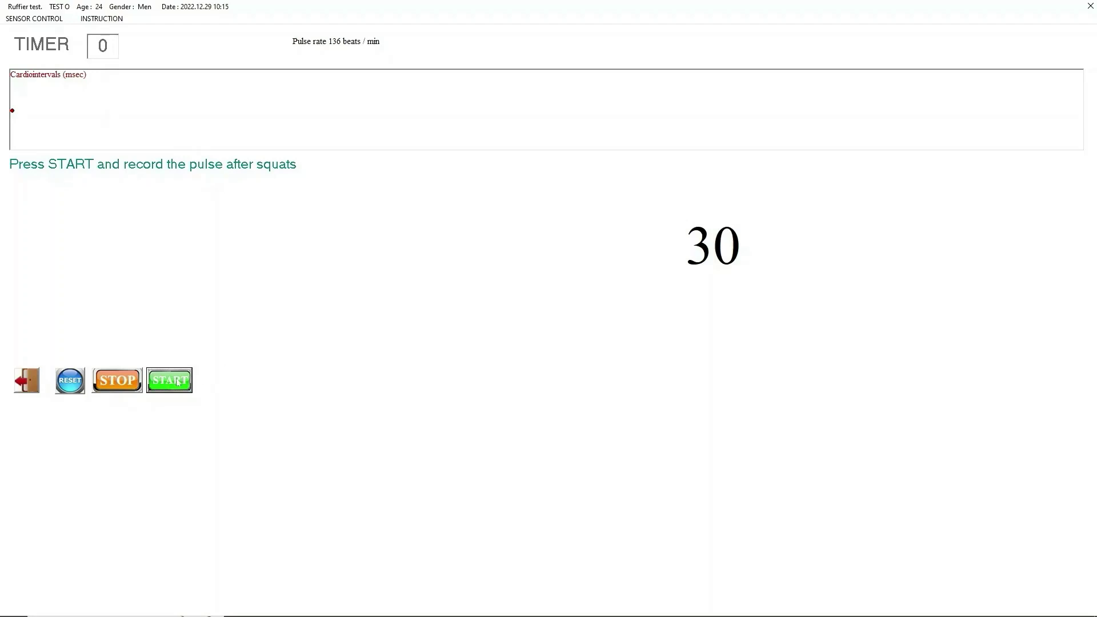
{"action": "left_click", "coordinate": [169, 379]}
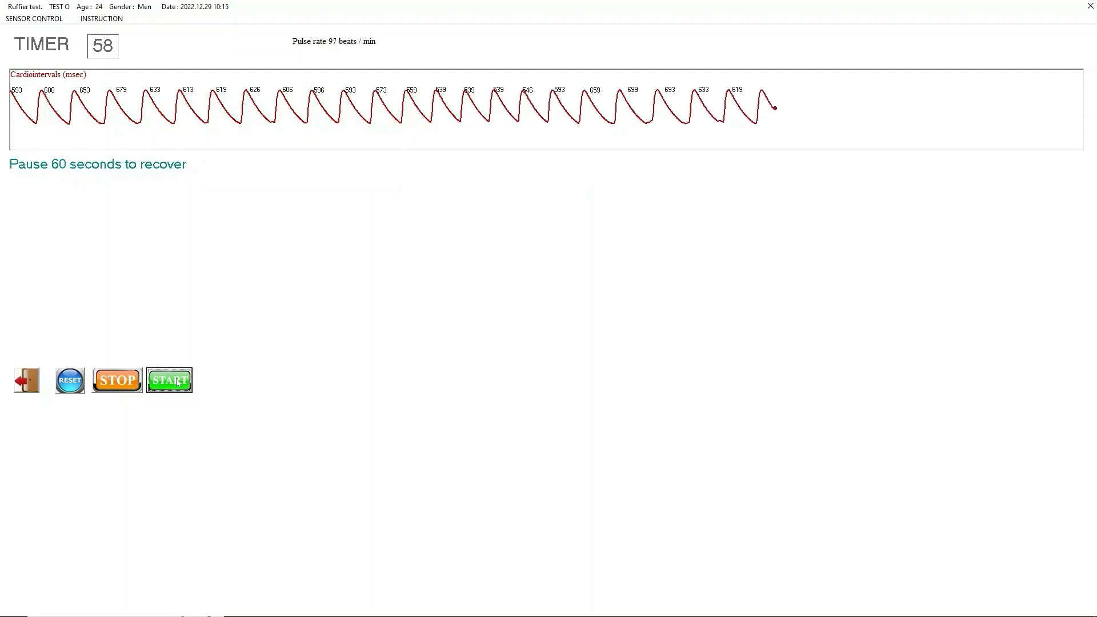
{"action": "left_click", "coordinate": [169, 380]}
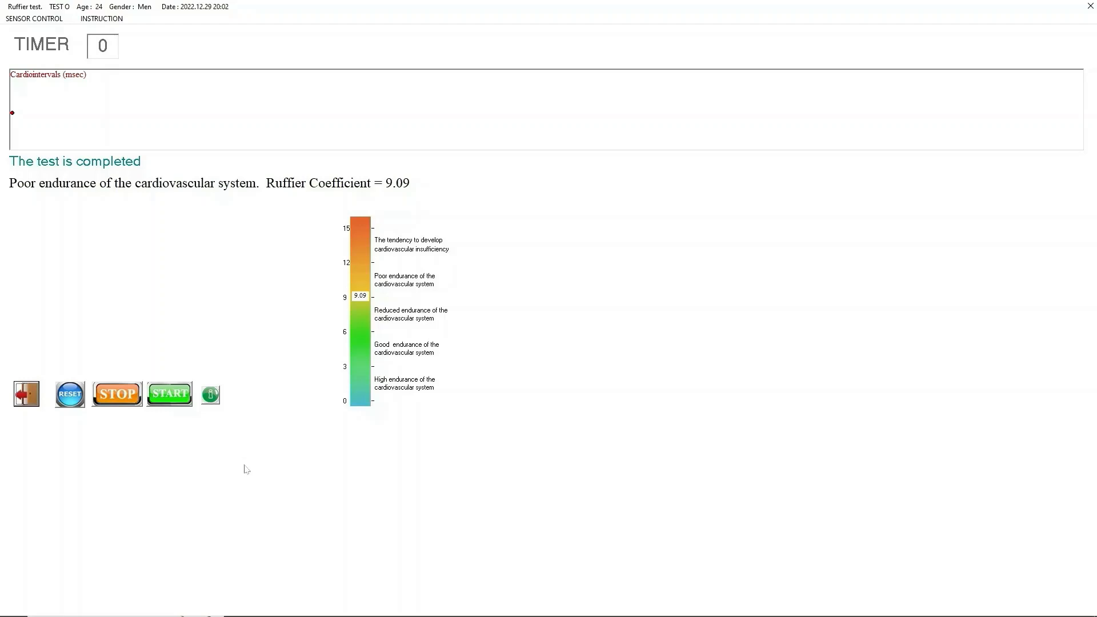
{"action": "mouse_move", "coordinate": [253, 439]}
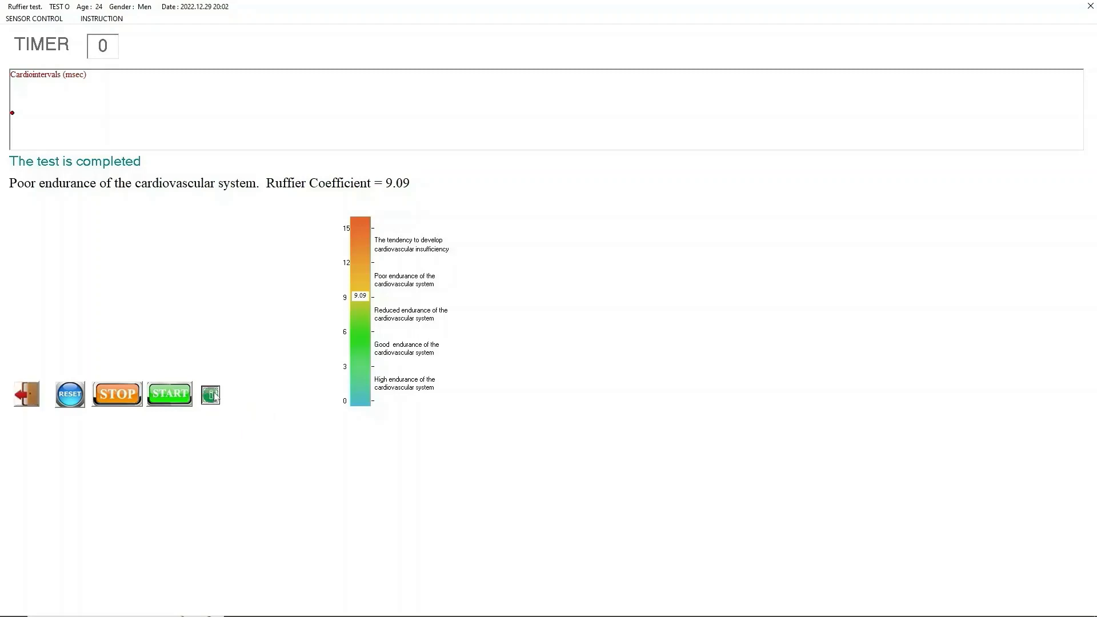
- Show the Ruffier info: rhythmograms of 17, 33 and 24 beats
{"action": "left_click", "coordinate": [209, 392]}
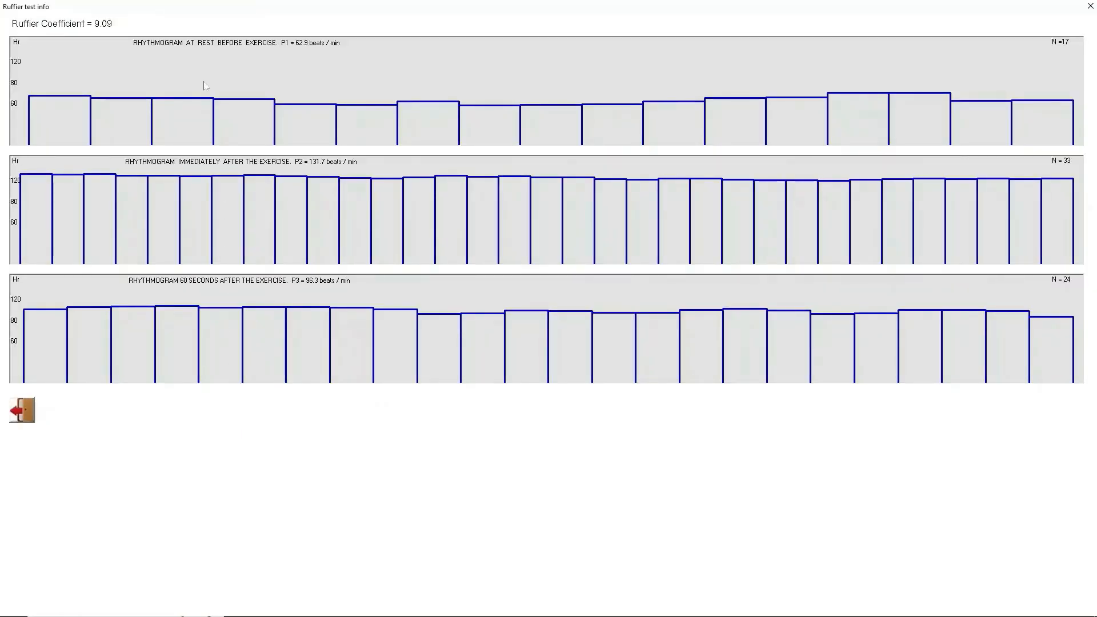
{"action": "mouse_move", "coordinate": [698, 114]}
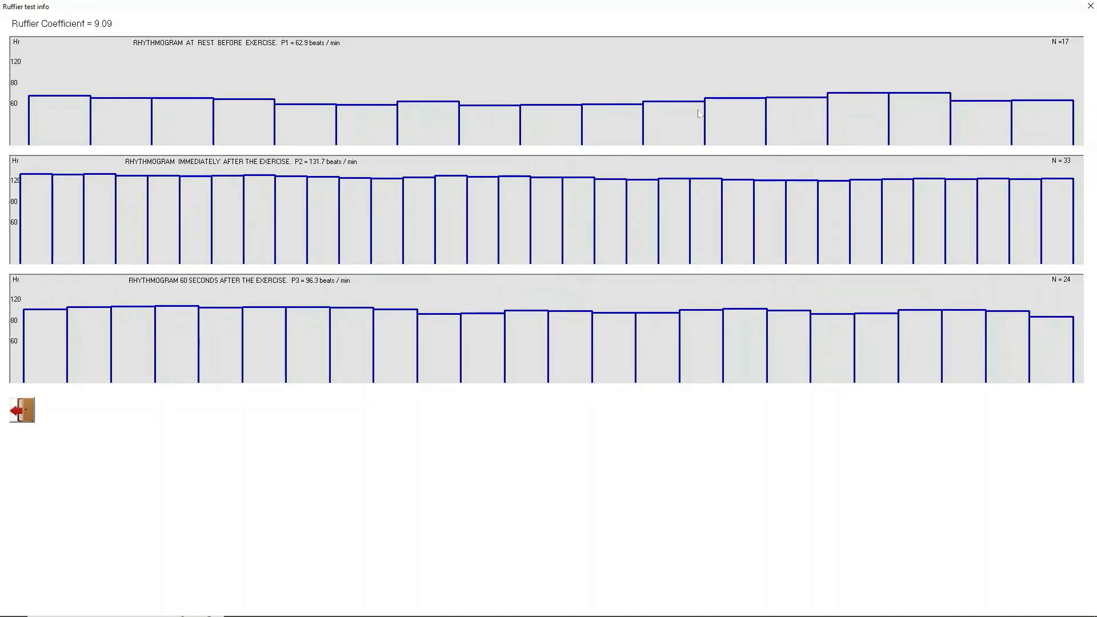
{"action": "mouse_move", "coordinate": [975, 155]}
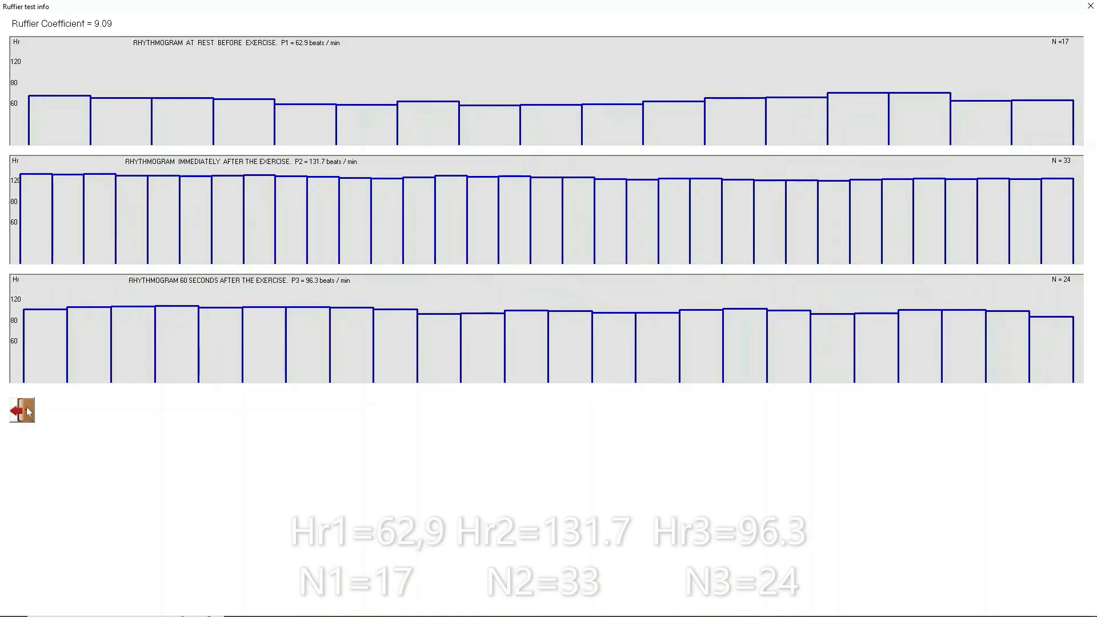
{"action": "mouse_move", "coordinate": [21, 409]}
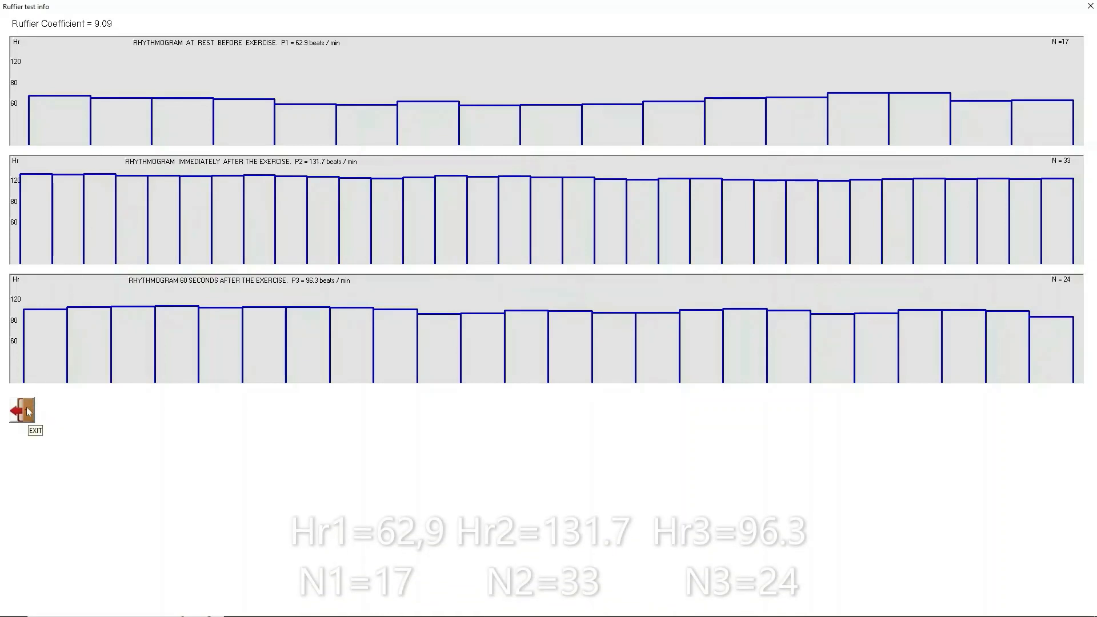